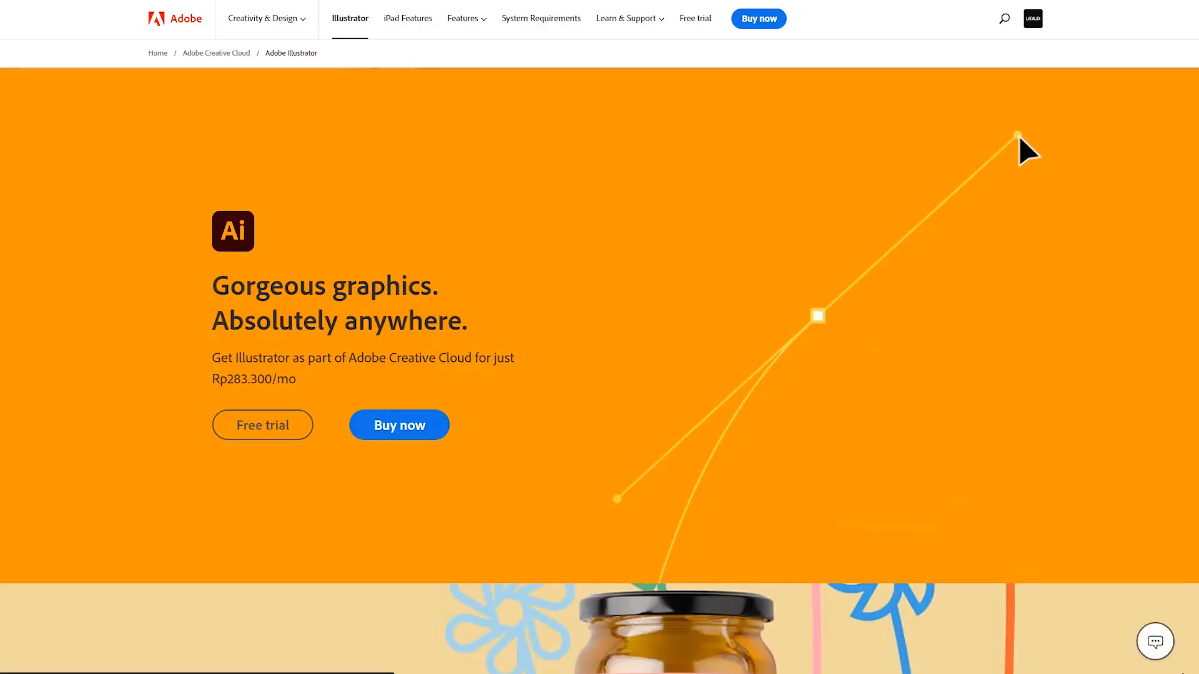
mouse_move(738, 468)
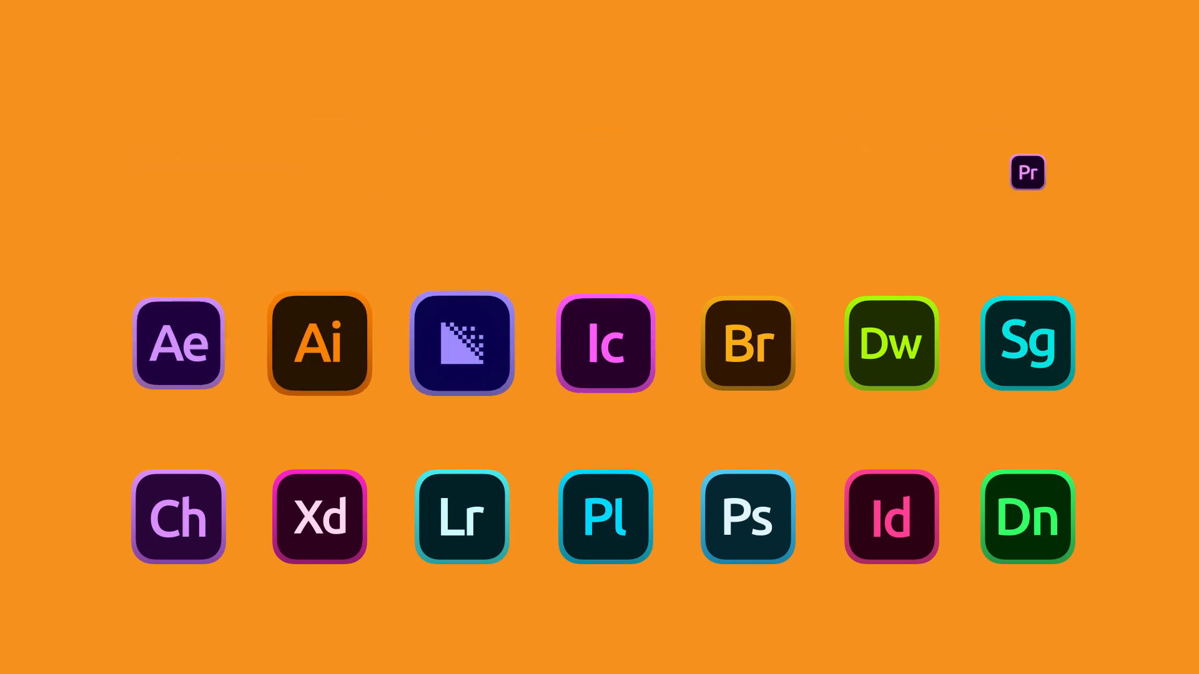
Step: Launch Adobe Illustrator from the desktop after viewing its adobe.com product page
left_click(320, 344)
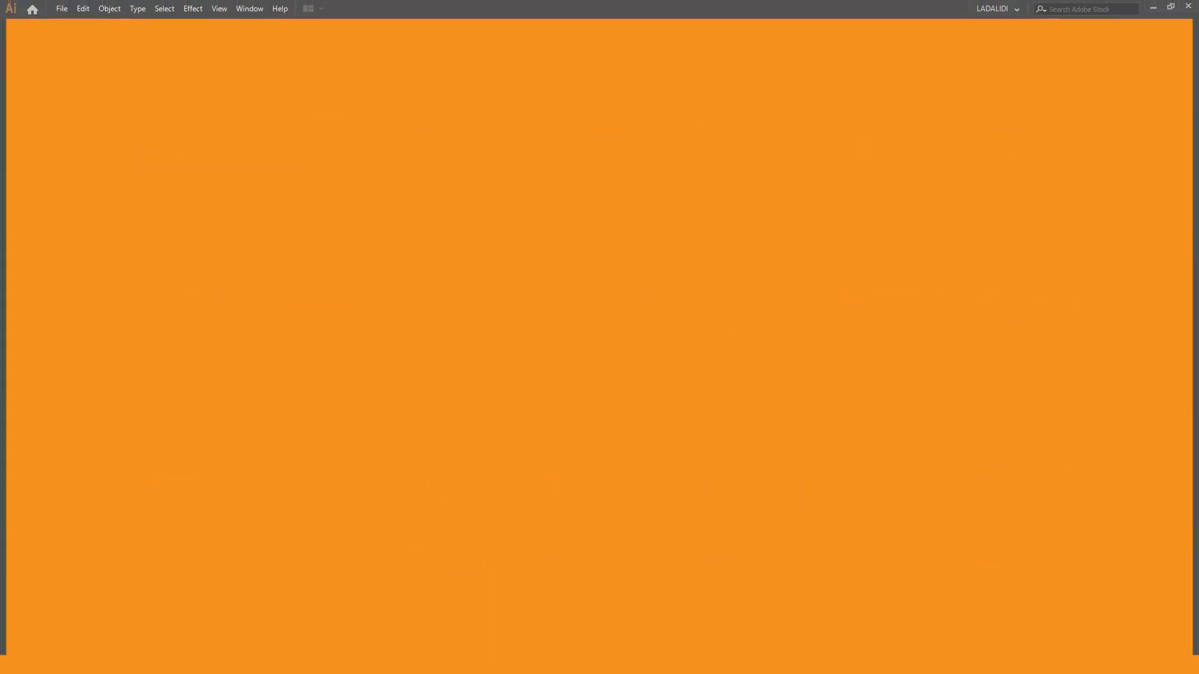
Step: Create a new blank document from the 1920 x 1080 recent preset via File > New
left_click(61, 8)
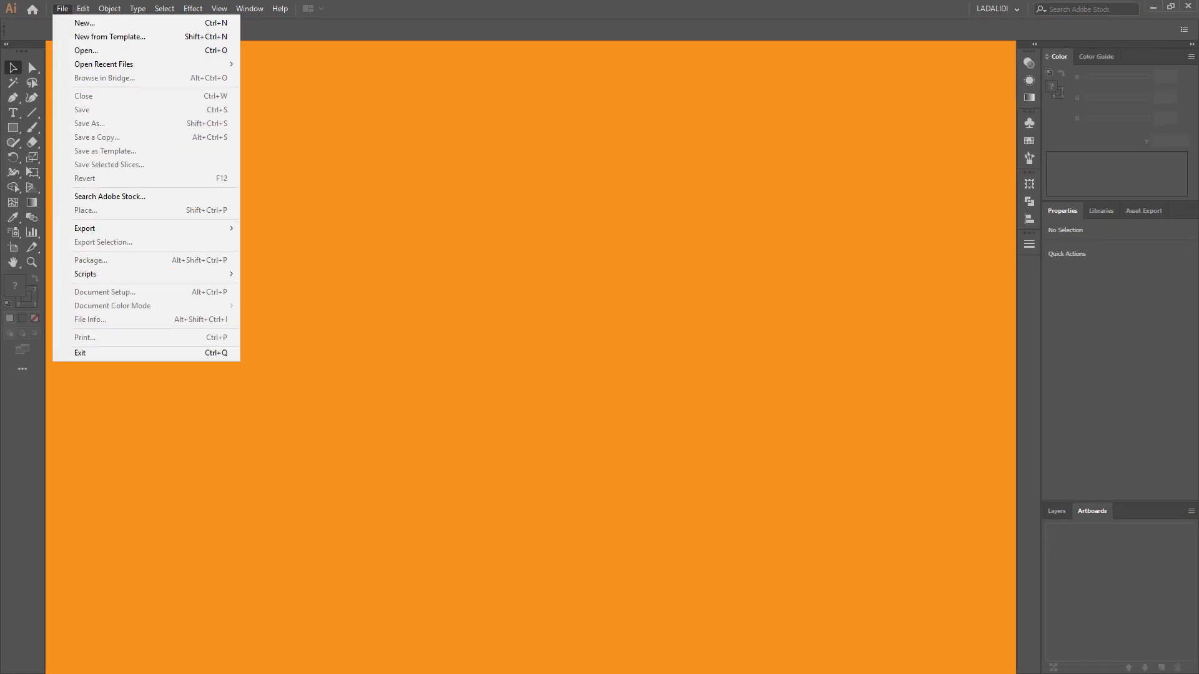
left_click(83, 22)
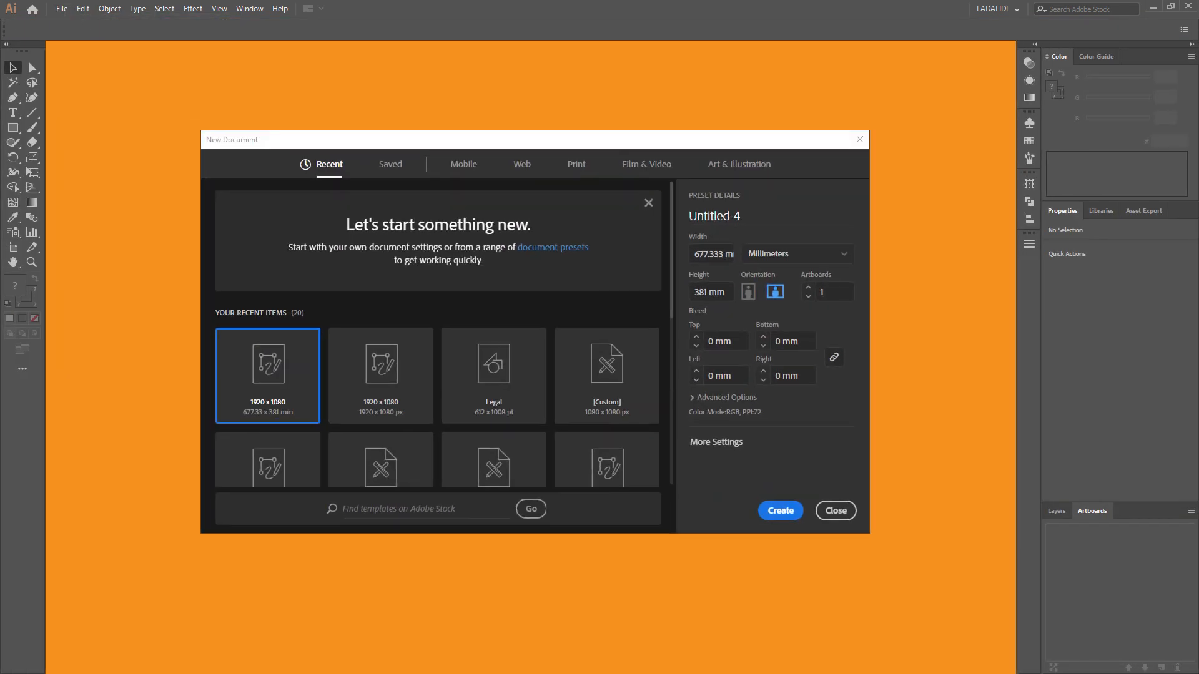
left_click(779, 511)
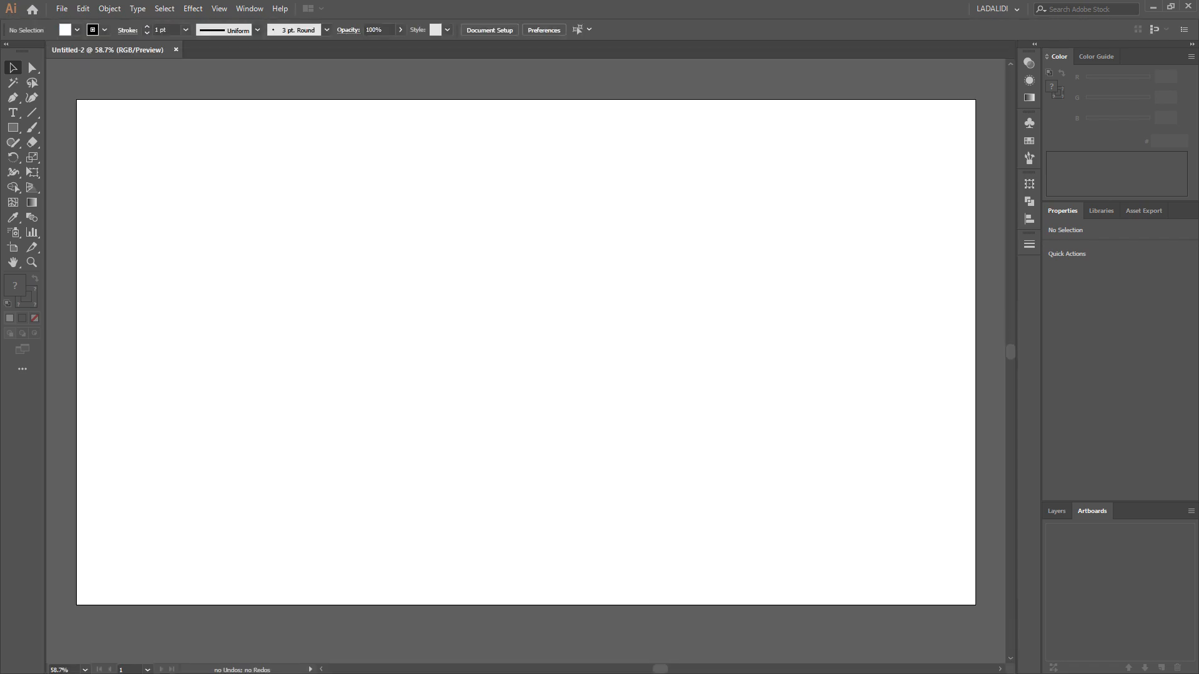